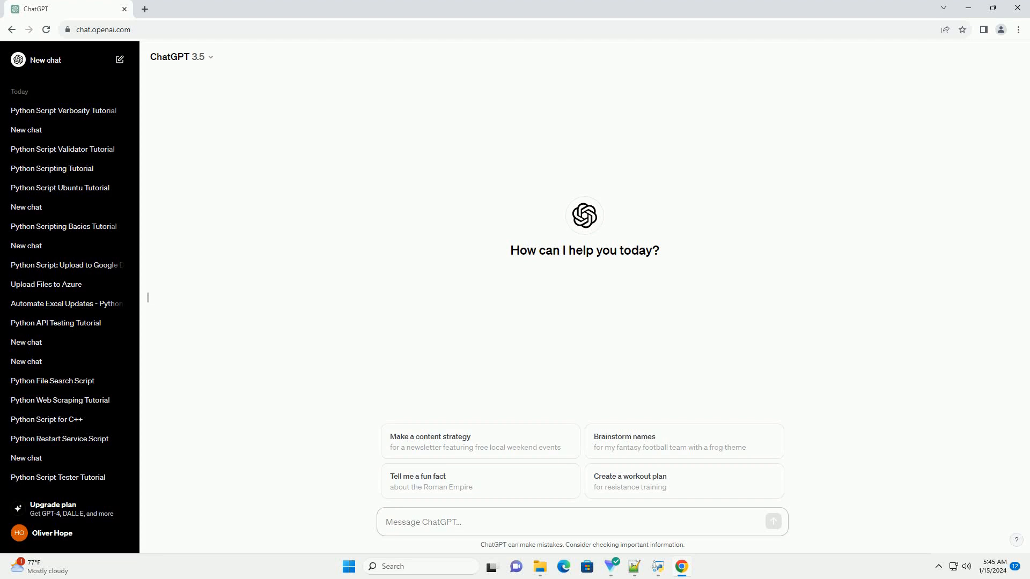
- Send a request for a semantic versioning tutorial for Python scripts with Git
click(423, 522)
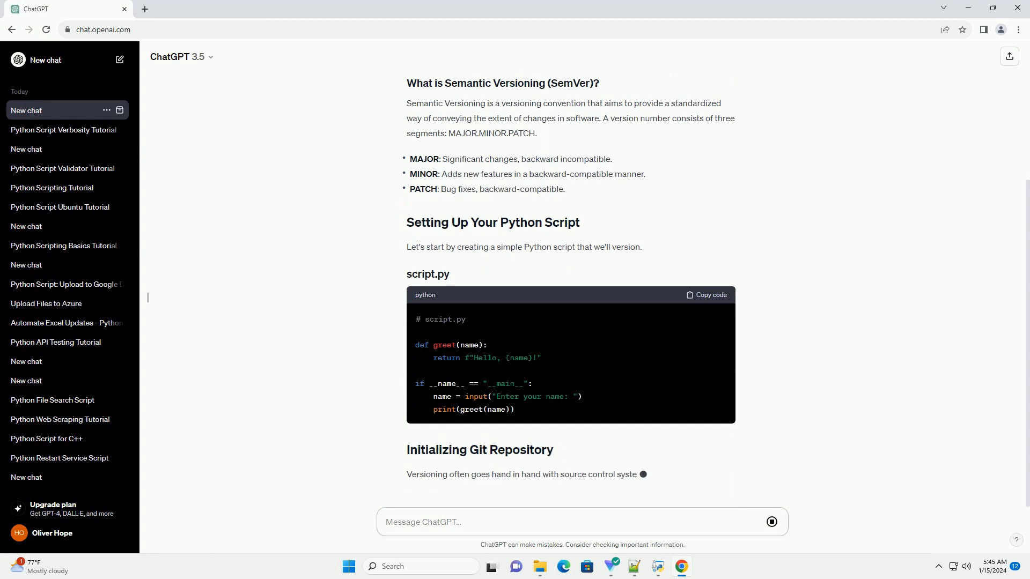
- Follow the reply through git init, __version__.py at 0.1.0, and the updated script.py
scroll(down, 3)
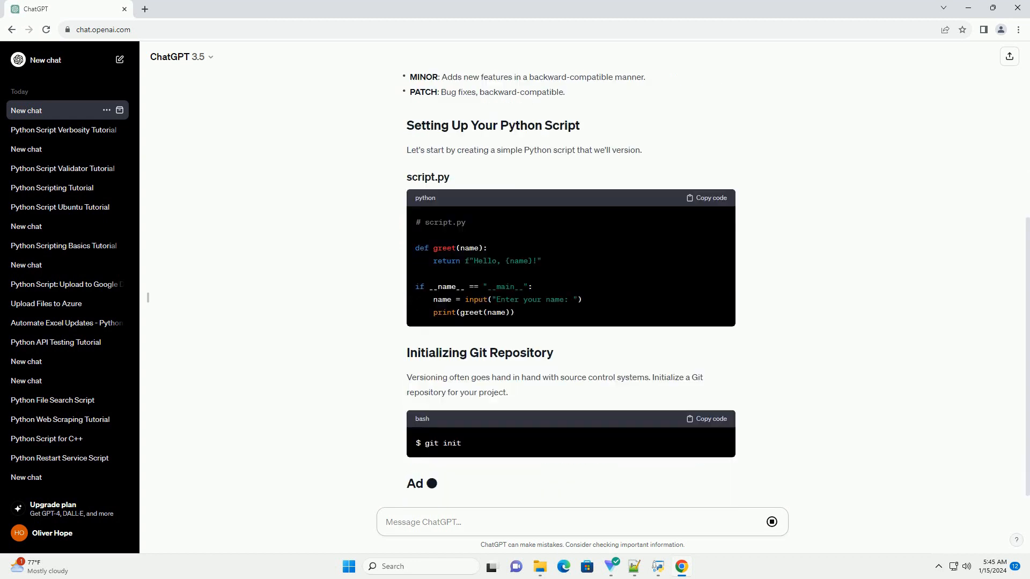
scroll(down, 3)
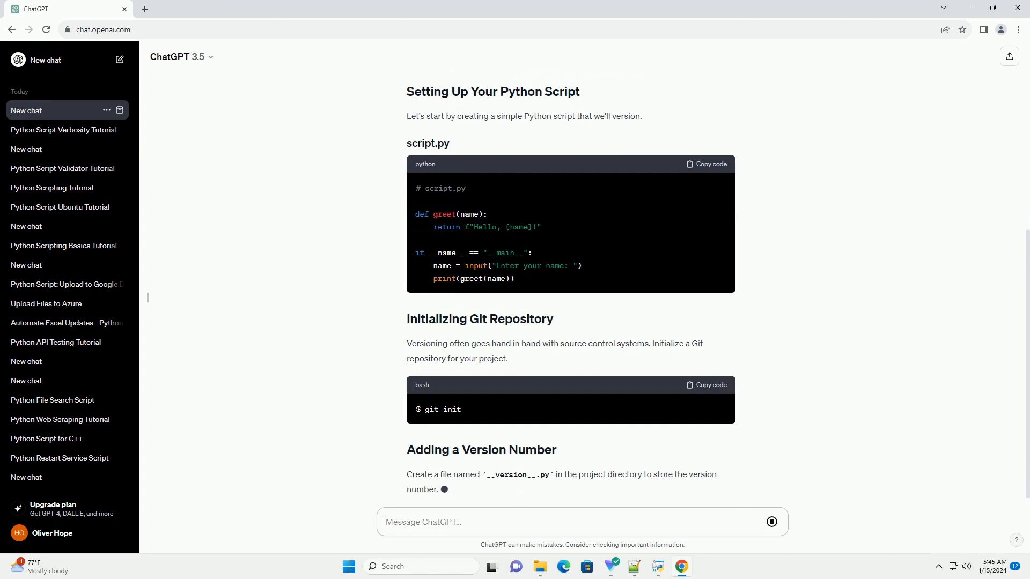
scroll(down, 3)
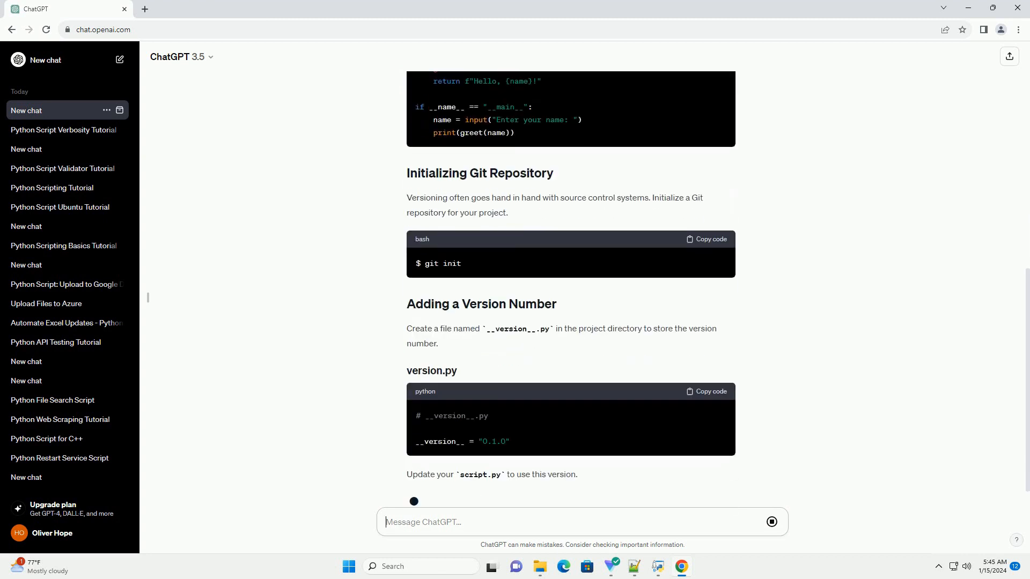
scroll(down, 3)
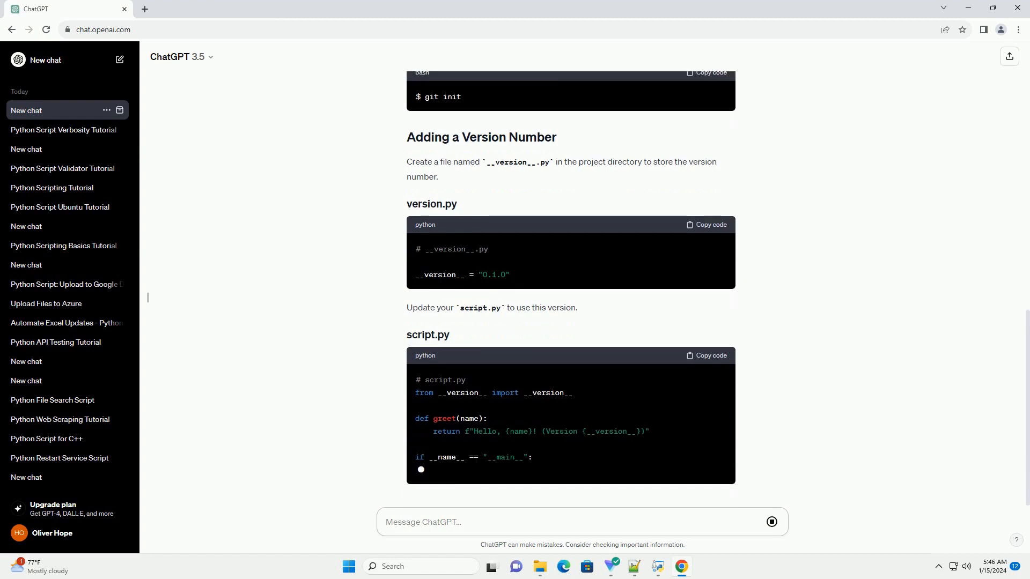
scroll(down, 3)
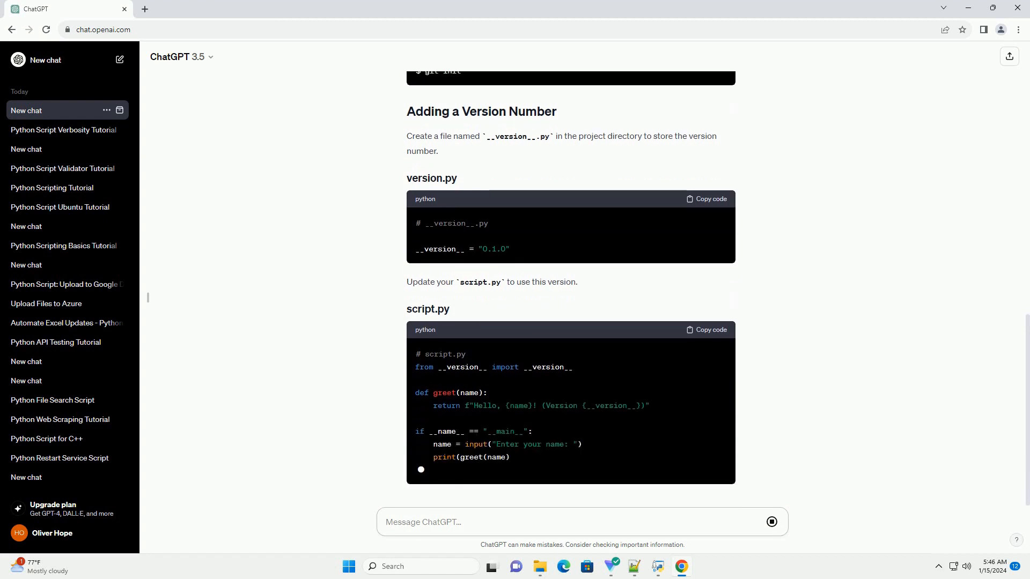
- Follow the reply through commit-and-tag v0.1.0, the changed greeting, and the bump to 0.2.0
scroll(down, 3)
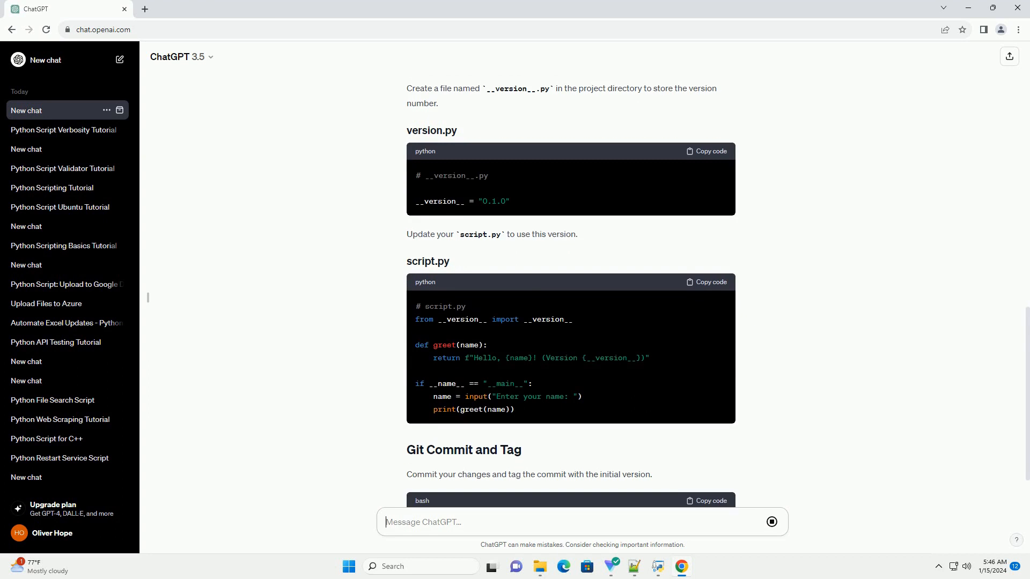
scroll(down, 3)
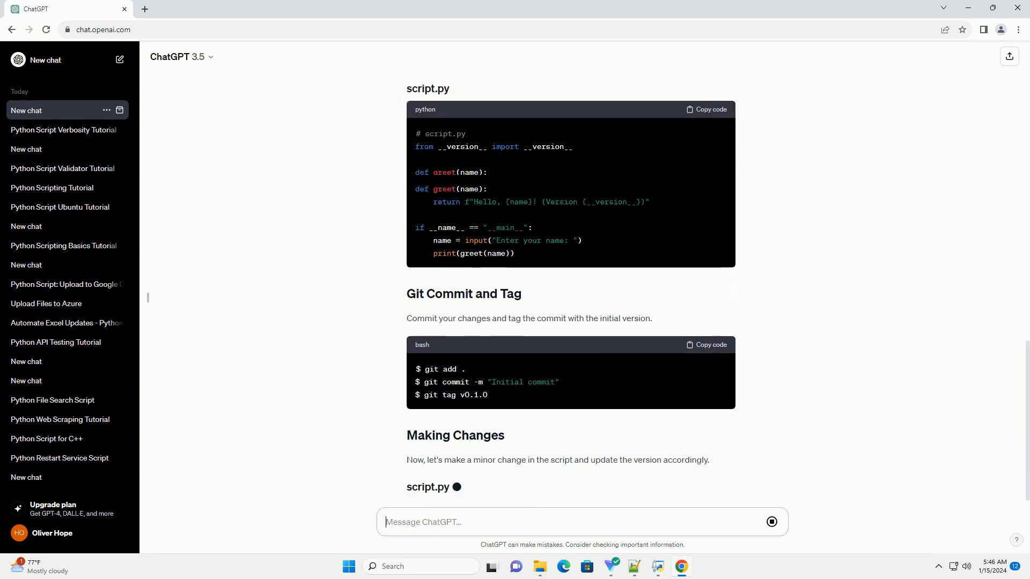
scroll(down, 3)
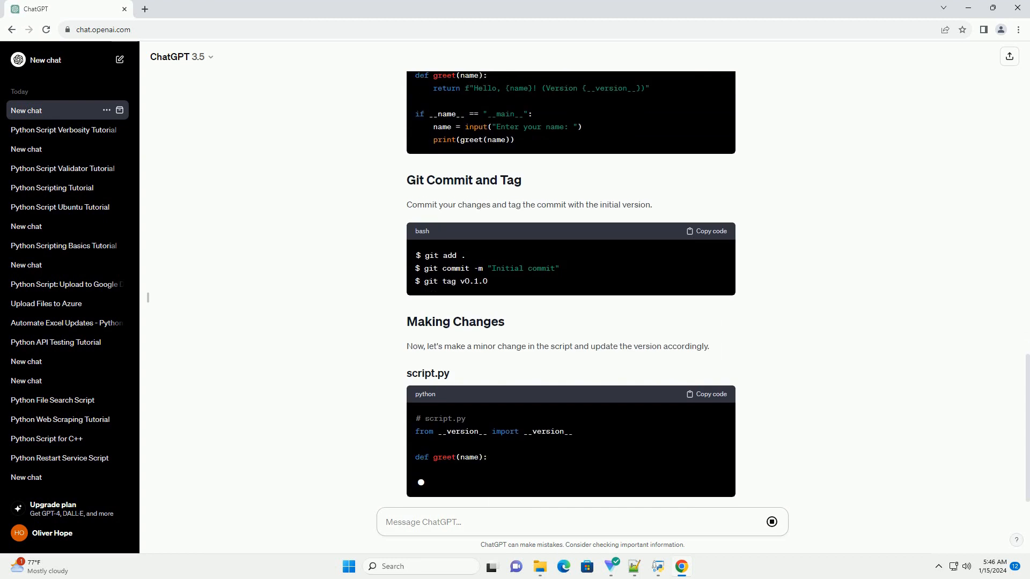
scroll(down, 3)
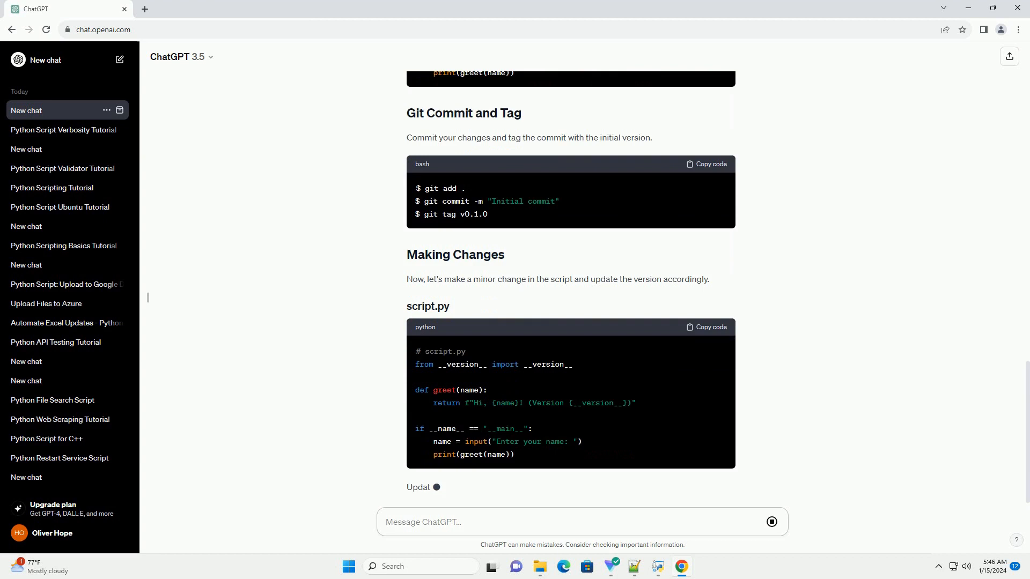
scroll(down, 3)
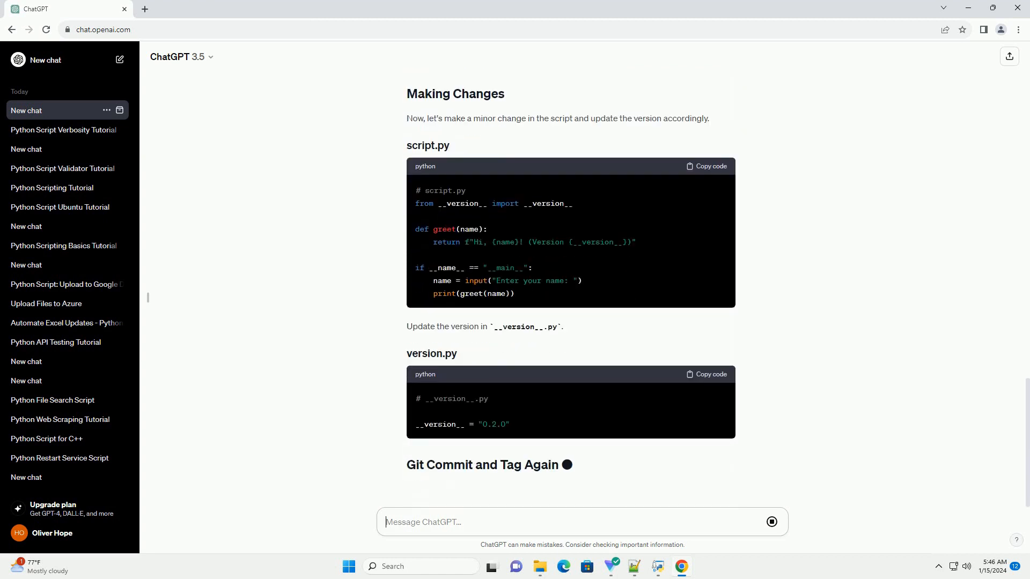
- Scroll to the end as the reply adds commit-and-tag v0.2.0 and the Conclusion
scroll(down, 3)
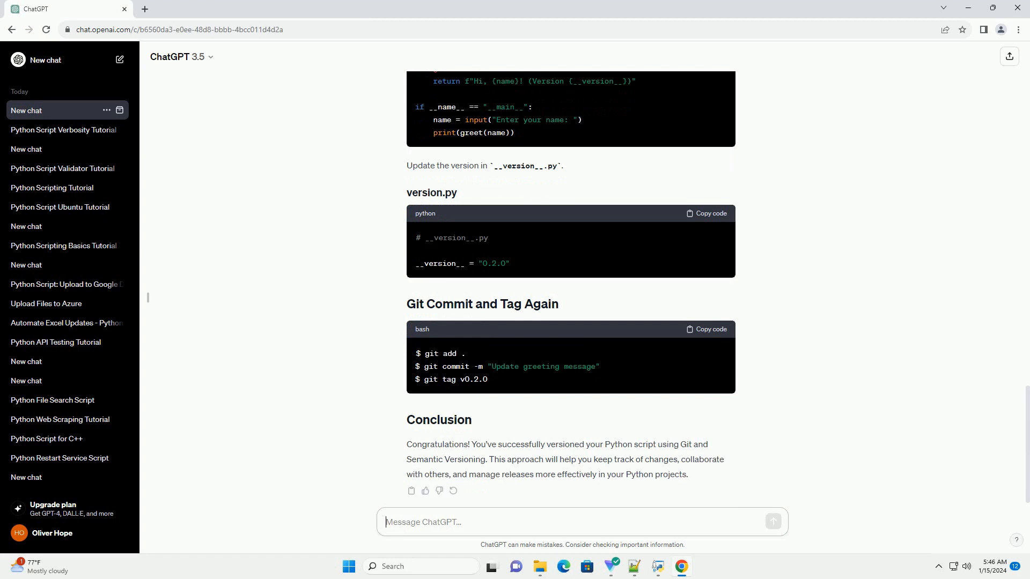
scroll(down, 3)
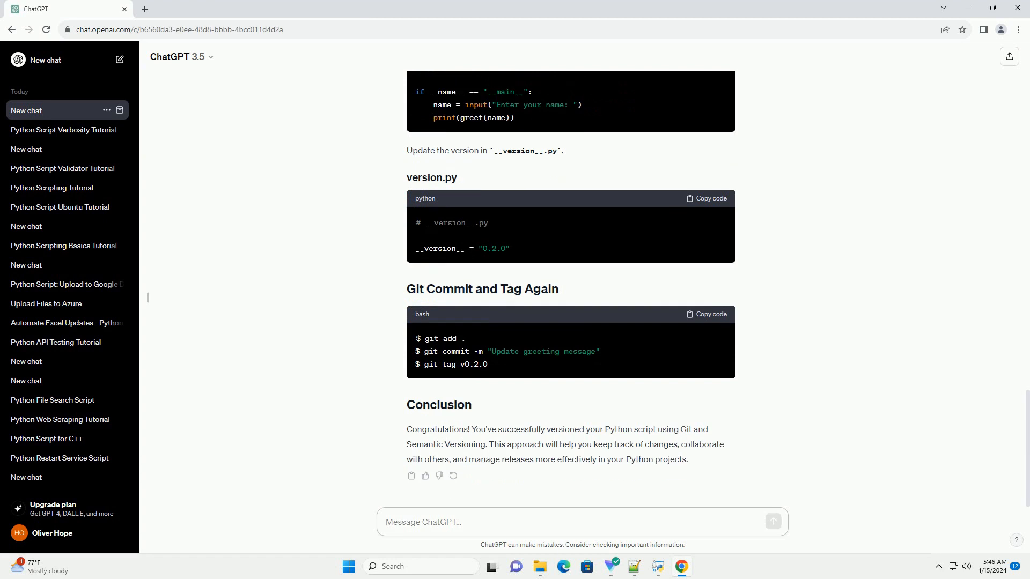